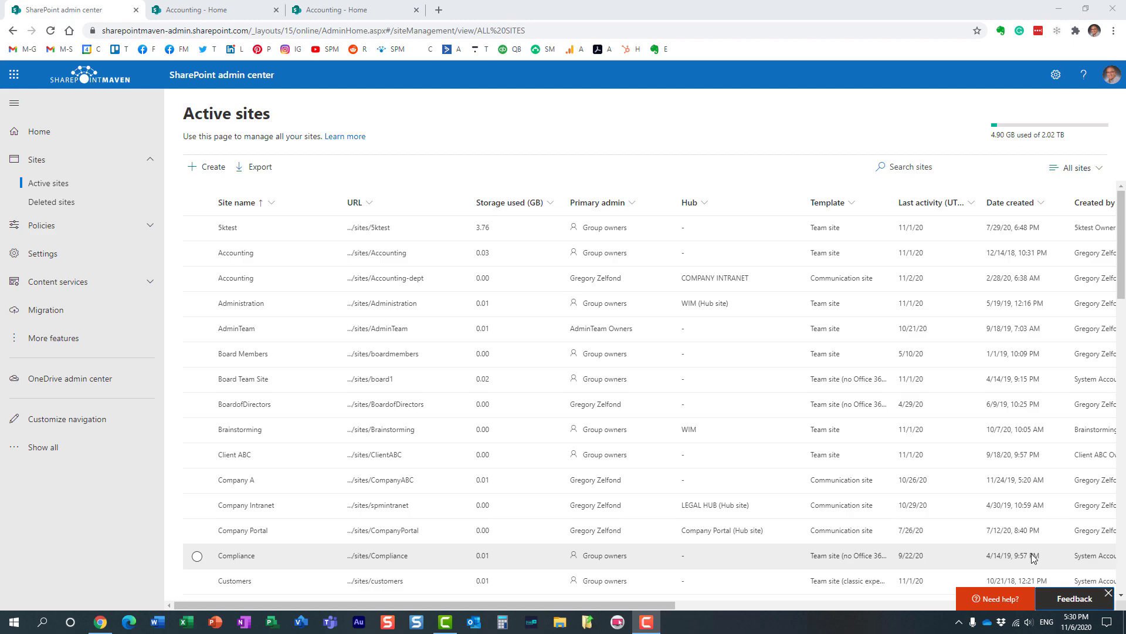
mouse_move(984, 555)
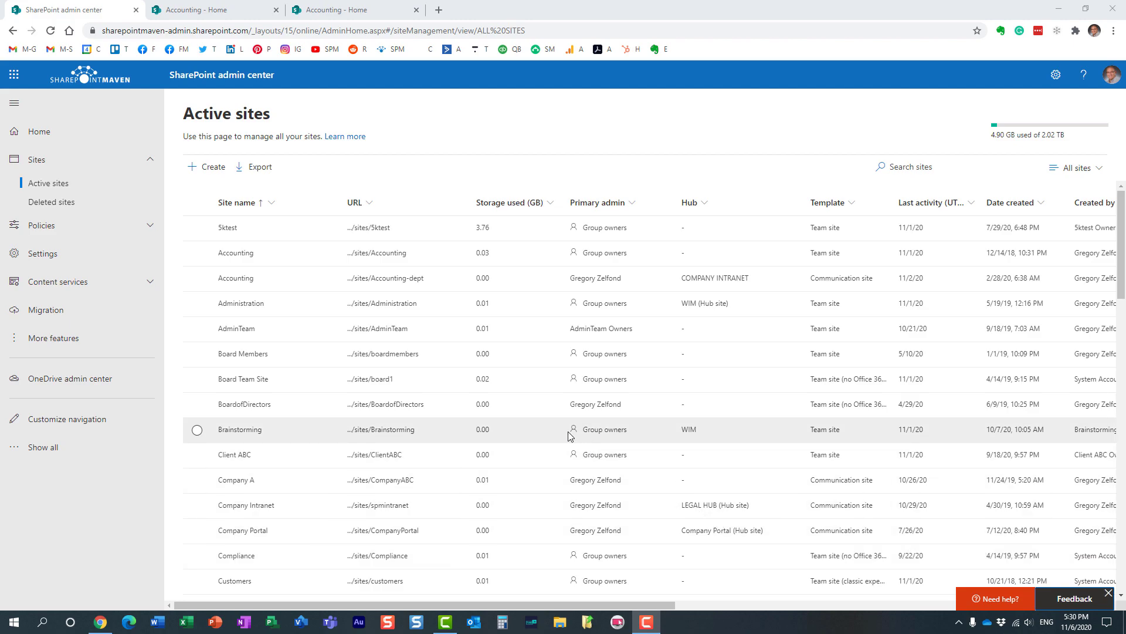
mouse_move(549, 328)
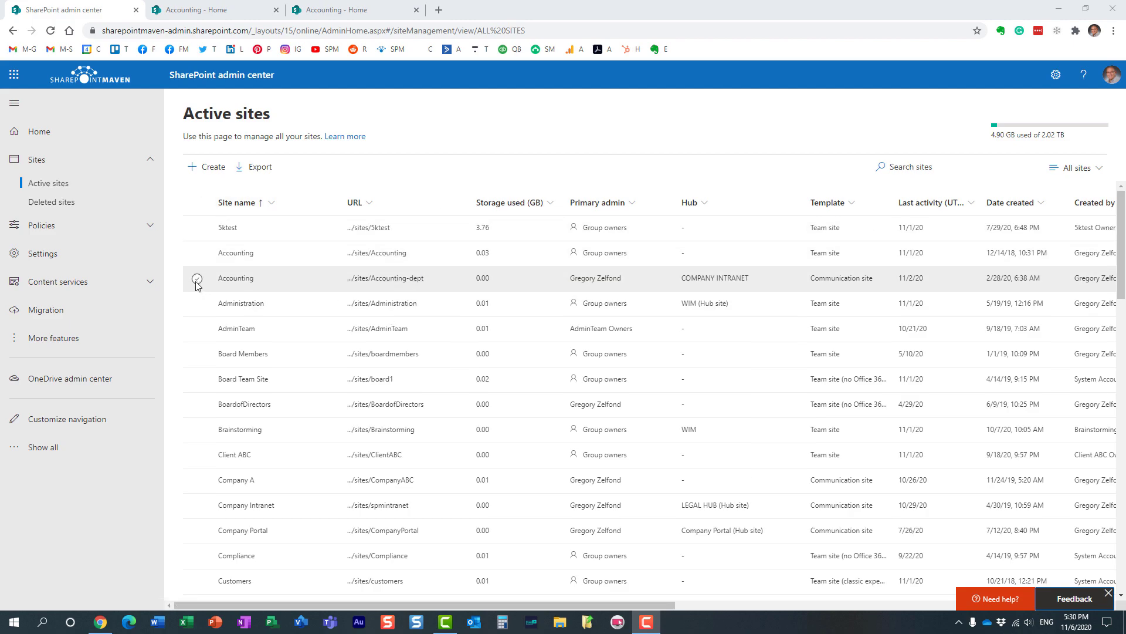
Select the Accounting team site (/sites/Accounting) row in the Active sites list.
left_click(197, 279)
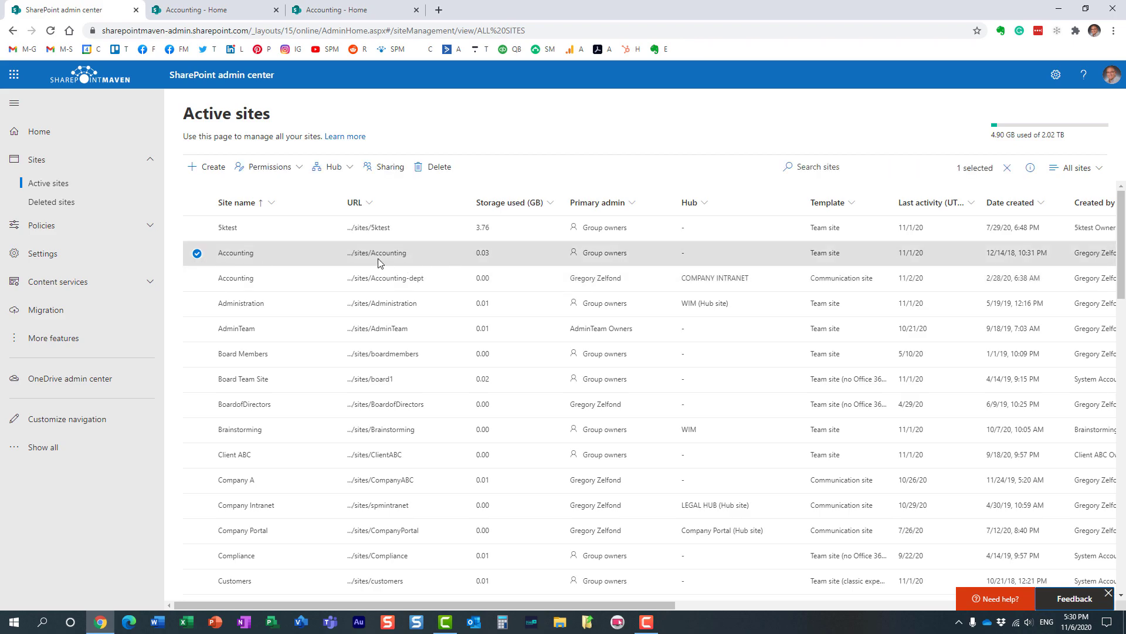
mouse_move(822, 264)
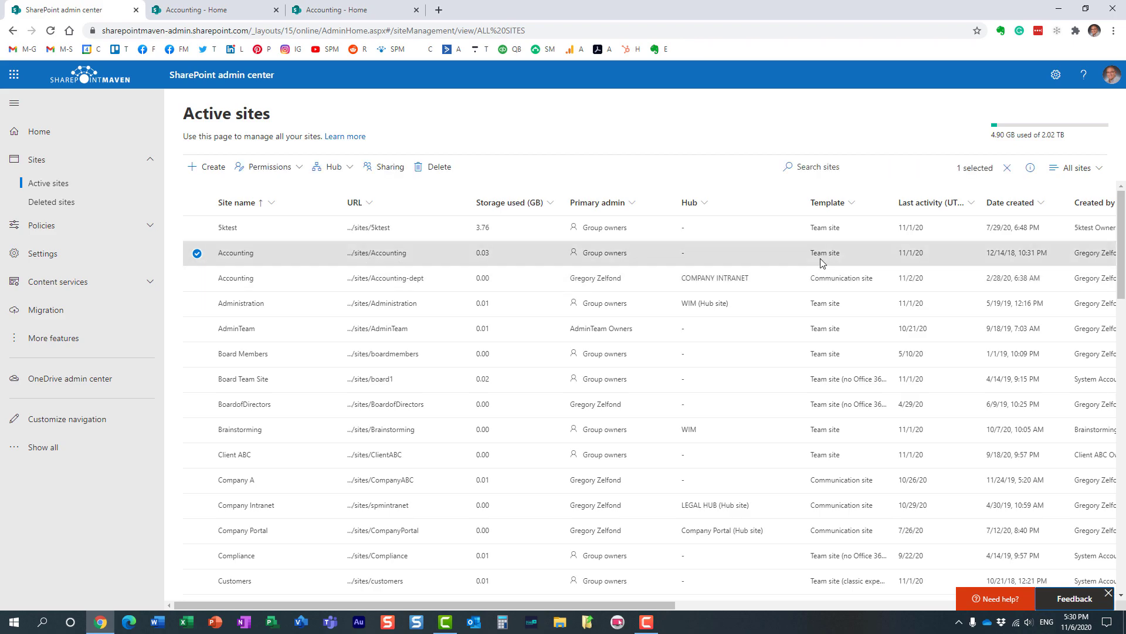
mouse_move(797, 260)
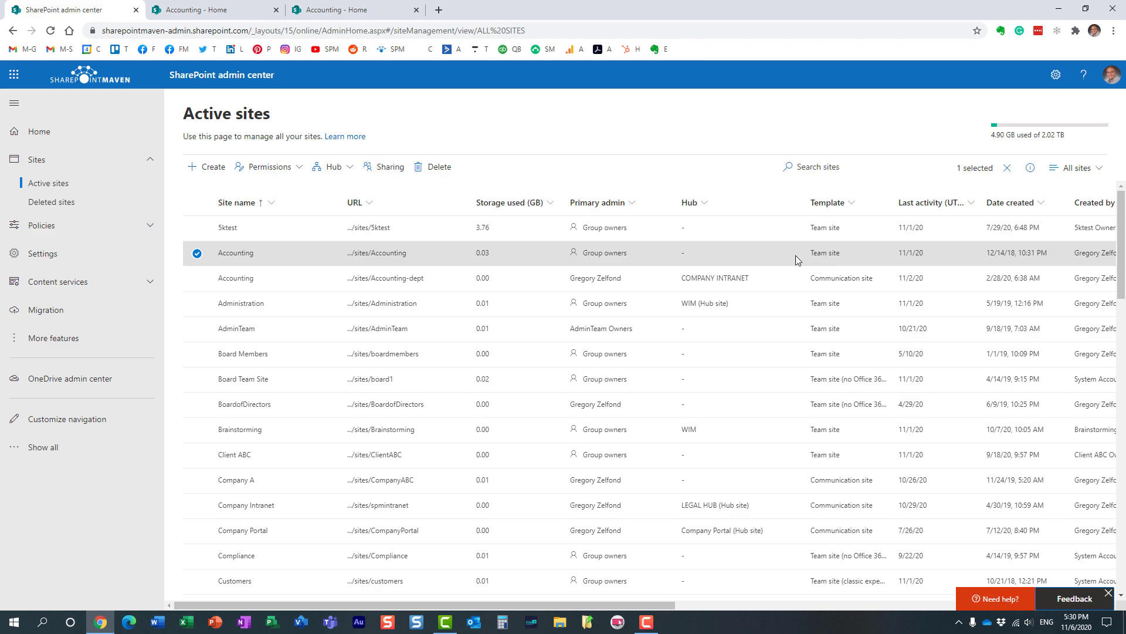
Check the Accounting site's home page, then show Permissions options for the team site.
left_click(215, 9)
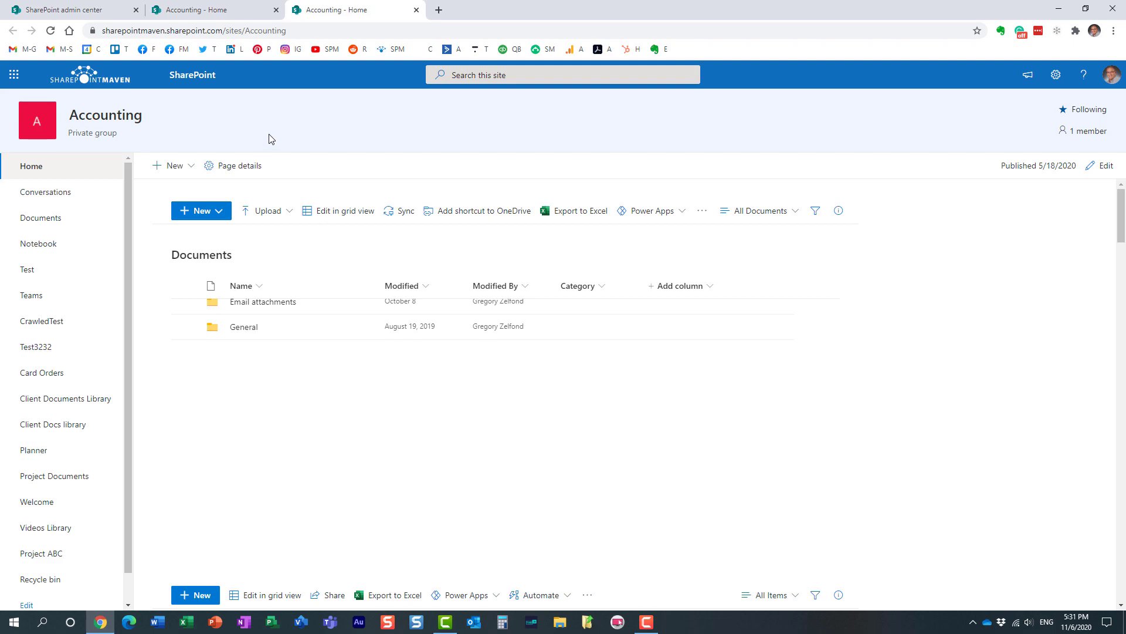
mouse_move(220, 56)
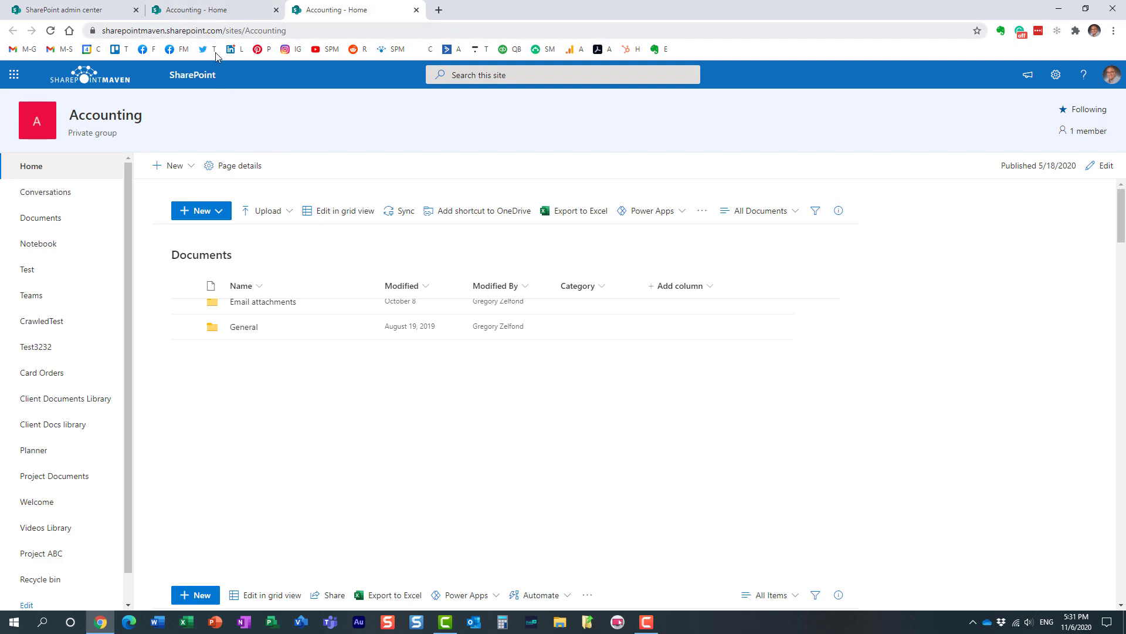
left_click(68, 9)
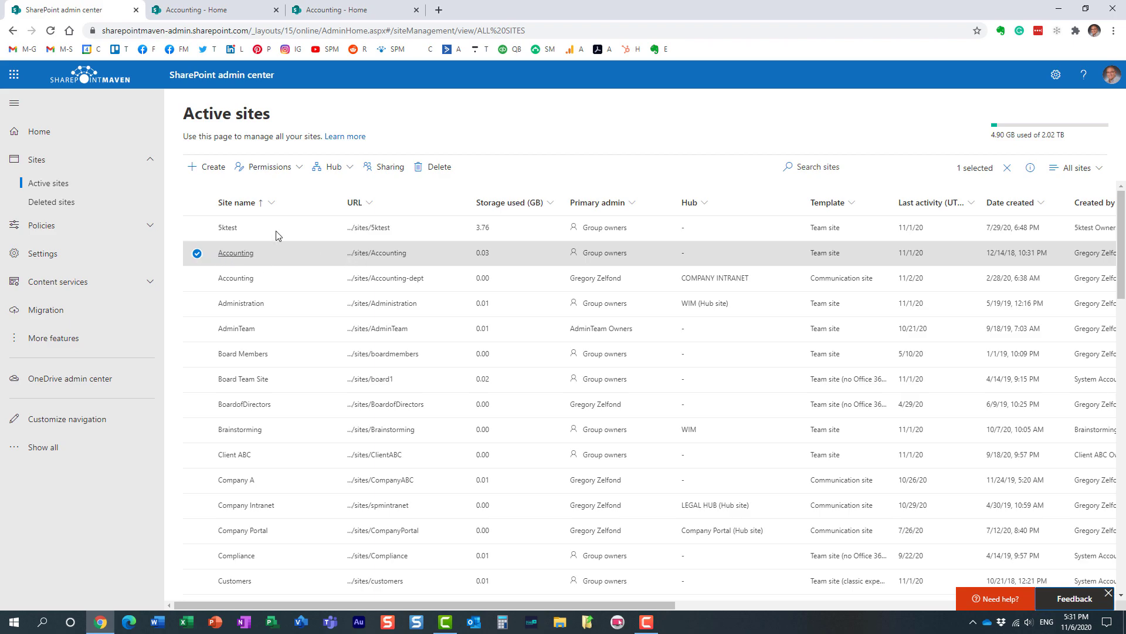
mouse_move(796, 272)
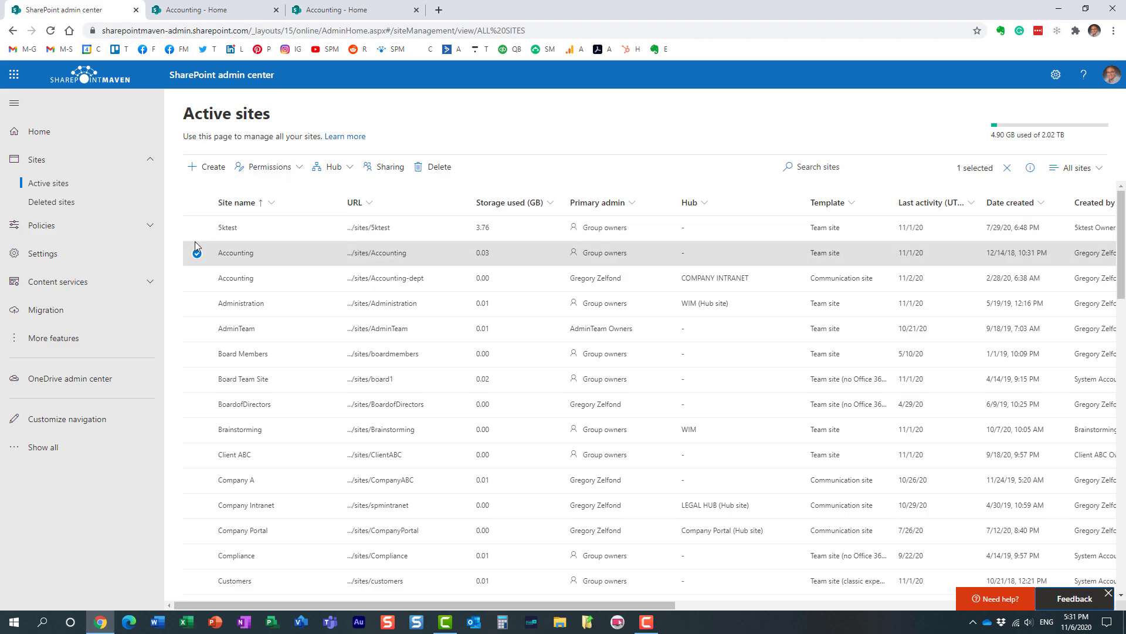
left_click(270, 167)
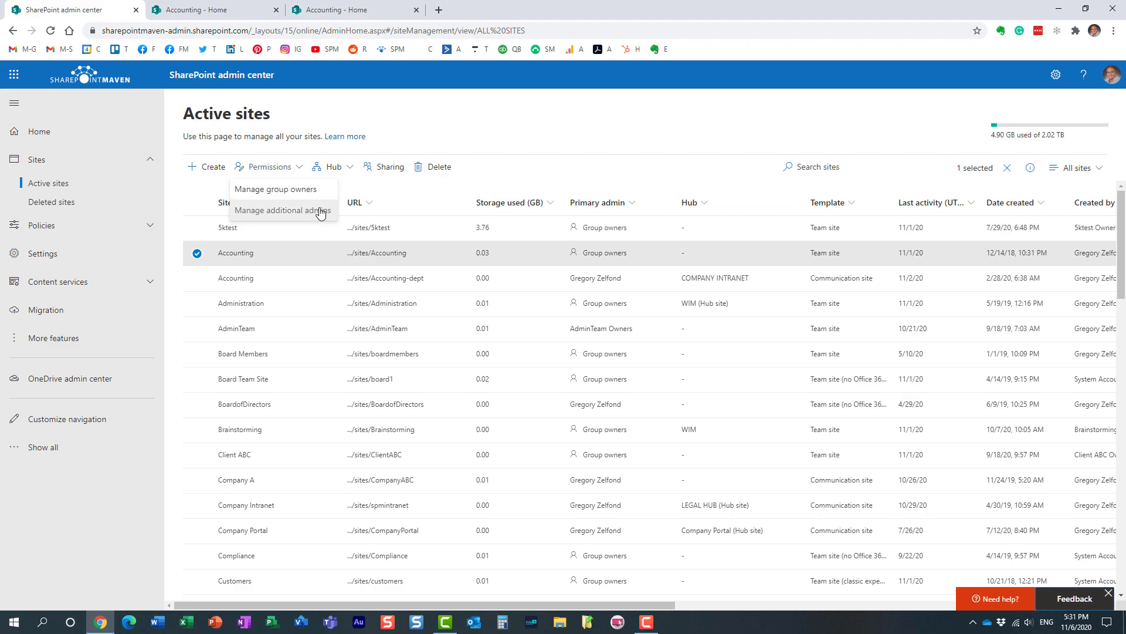
mouse_move(230, 9)
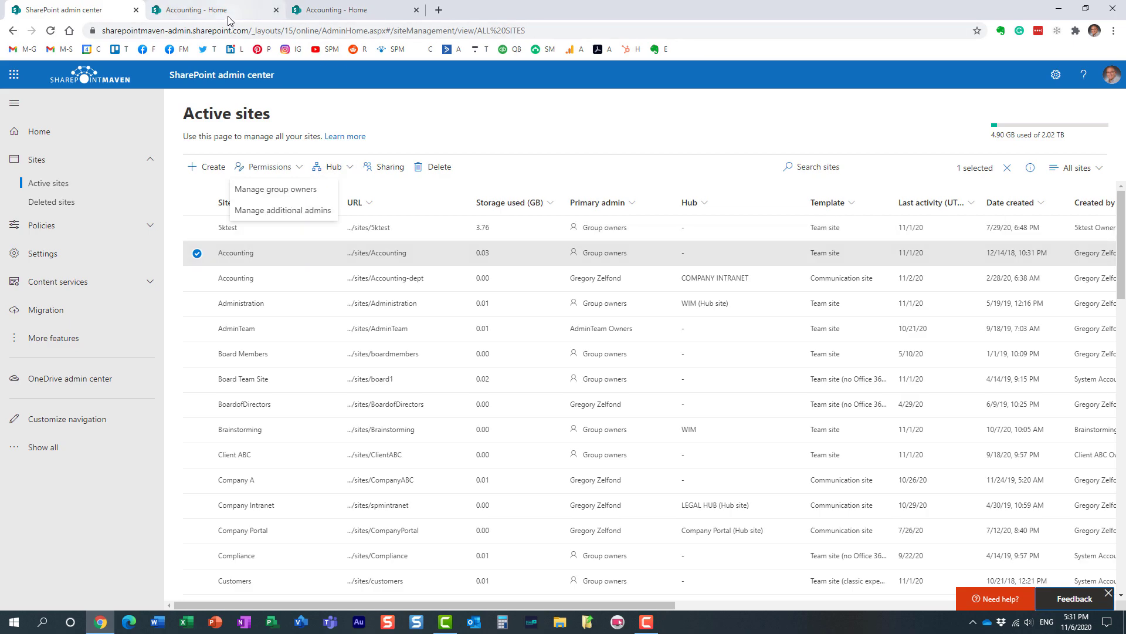
left_click(355, 9)
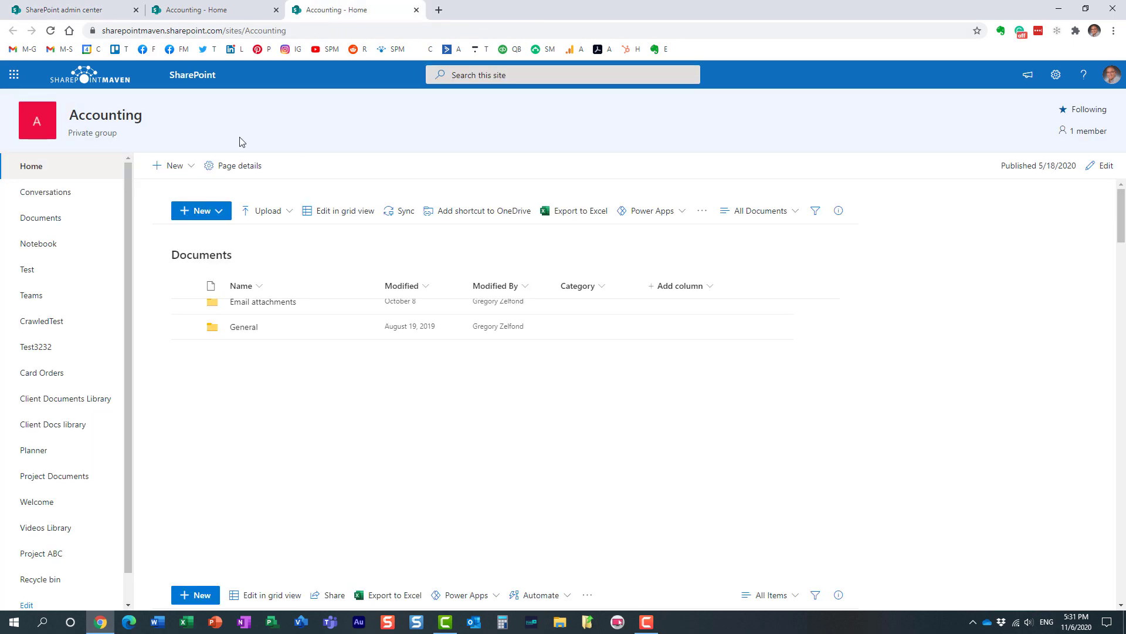
mouse_move(252, 136)
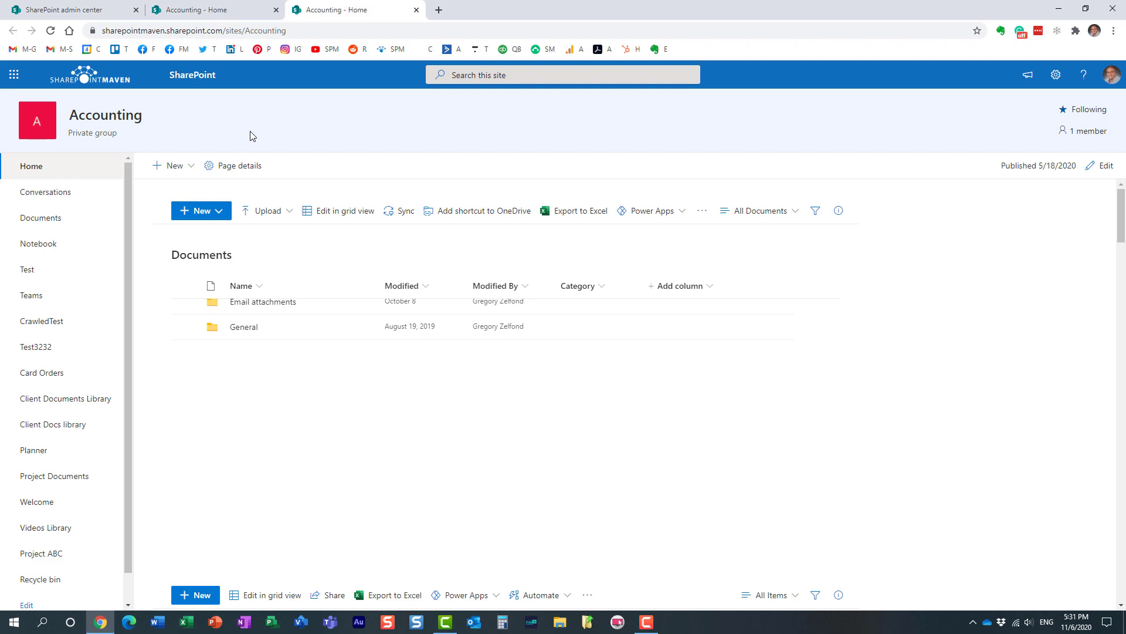
mouse_move(116, 149)
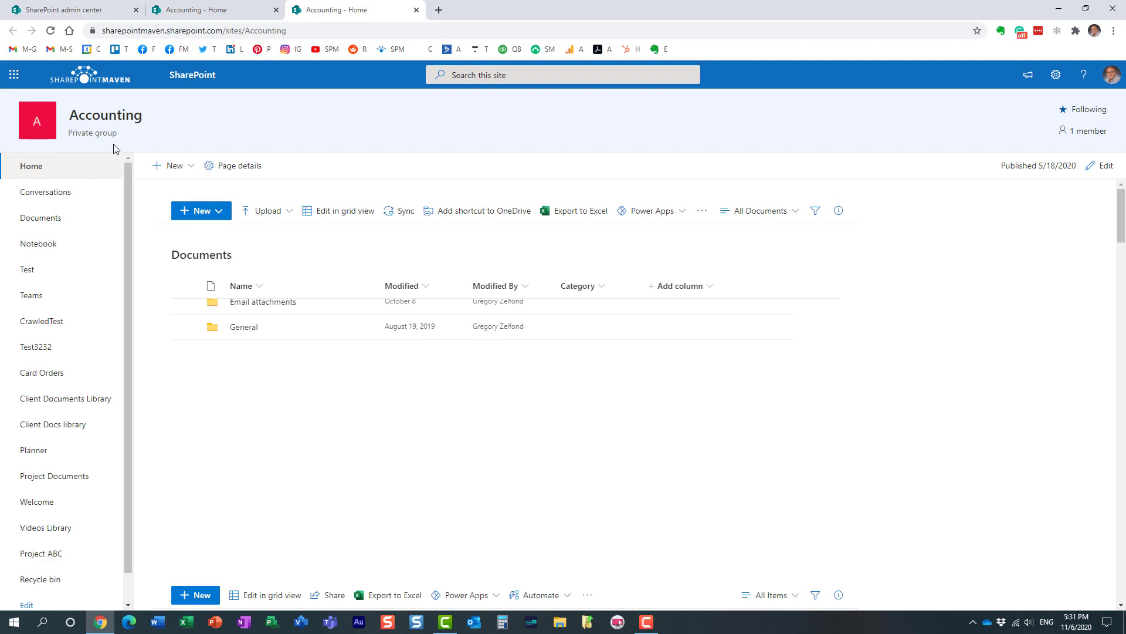
double_click(105, 132)
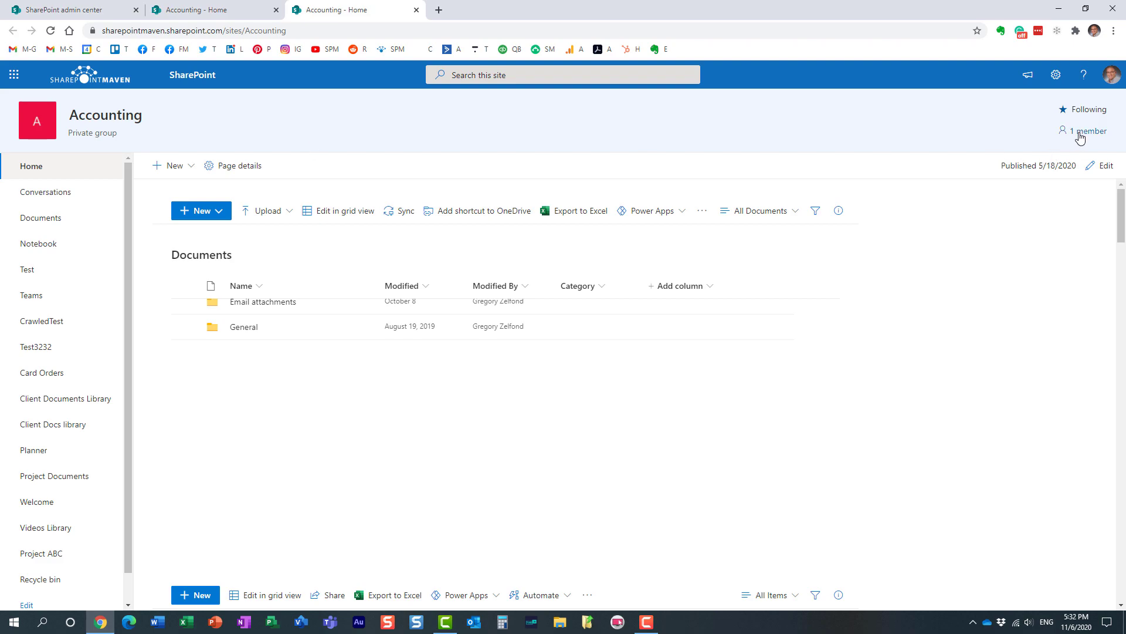
left_click(1085, 130)
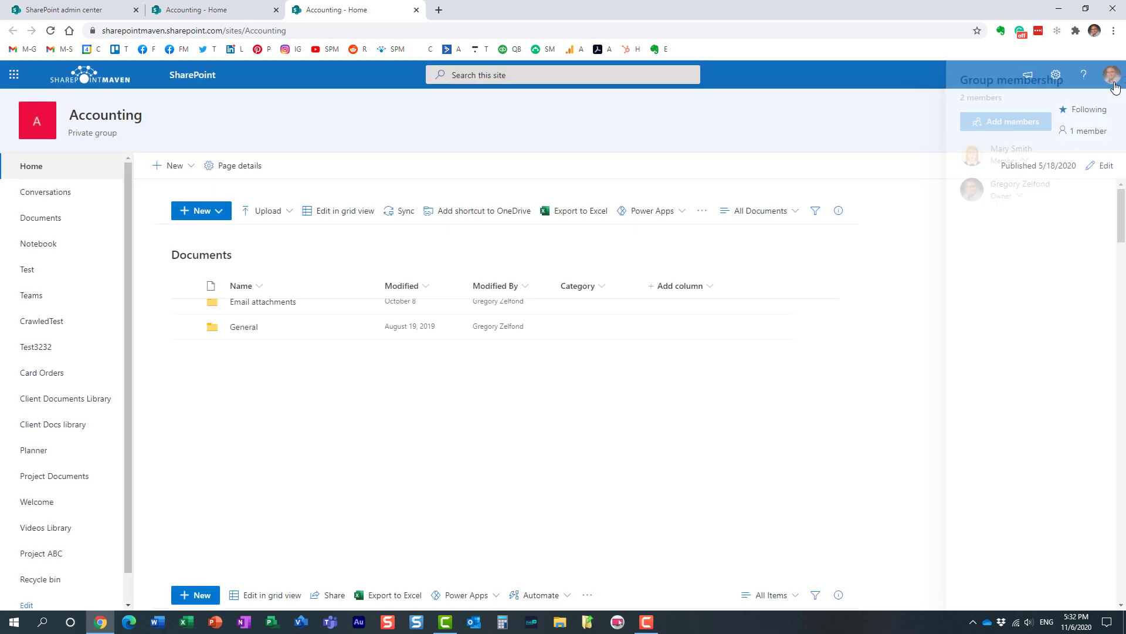
left_click(68, 9)
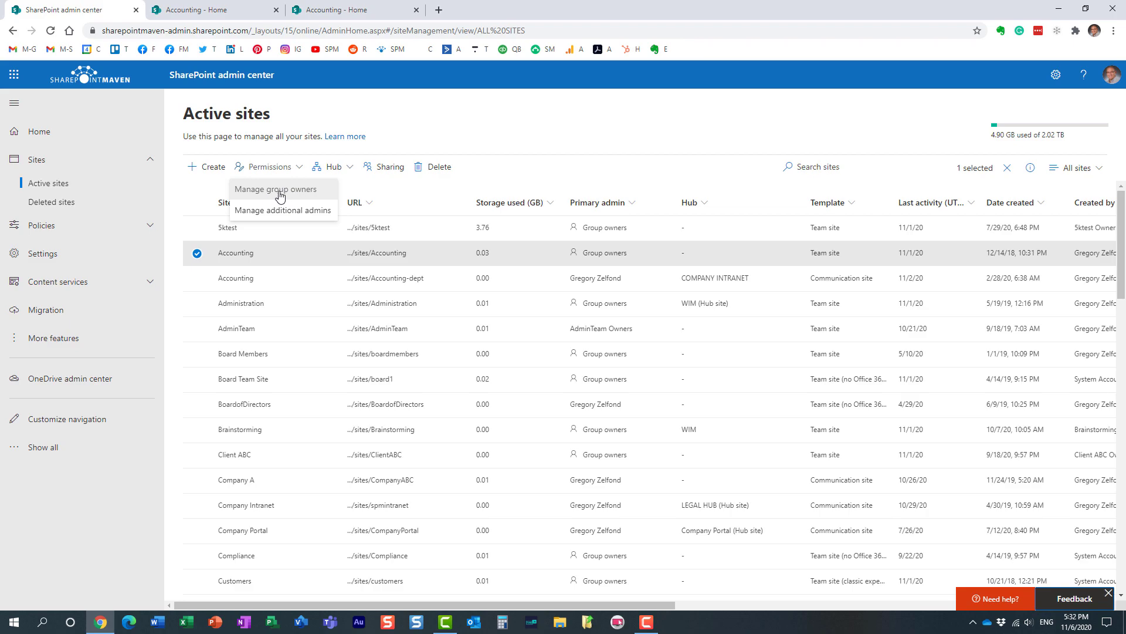
Add a second owner to the Accounting Microsoft 365 group and save the owner list.
left_click(296, 197)
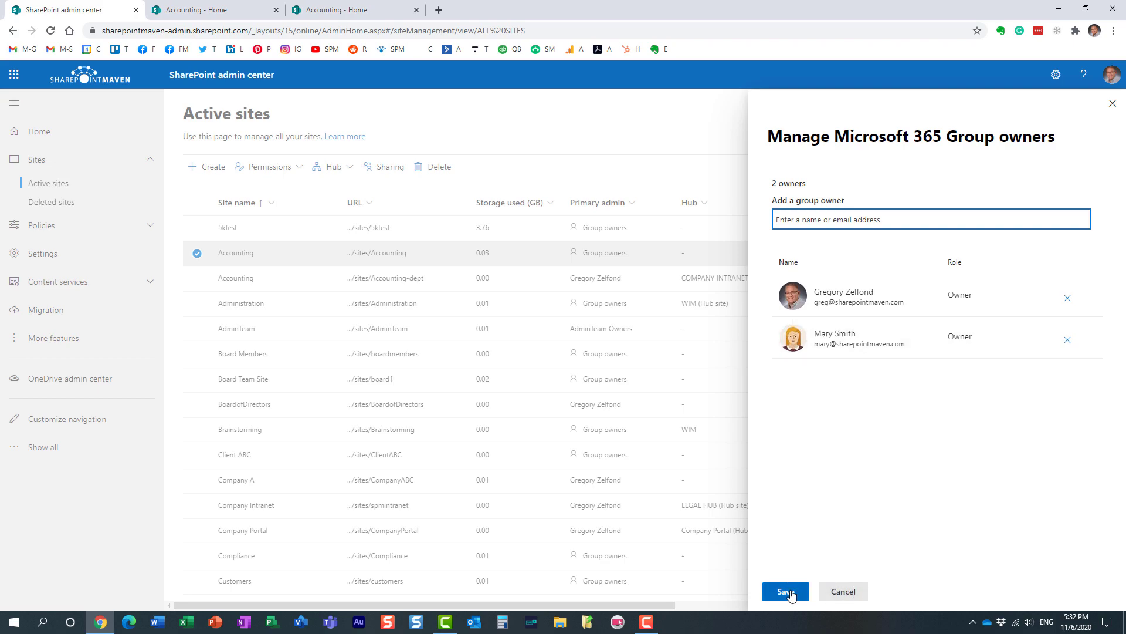
left_click(785, 591)
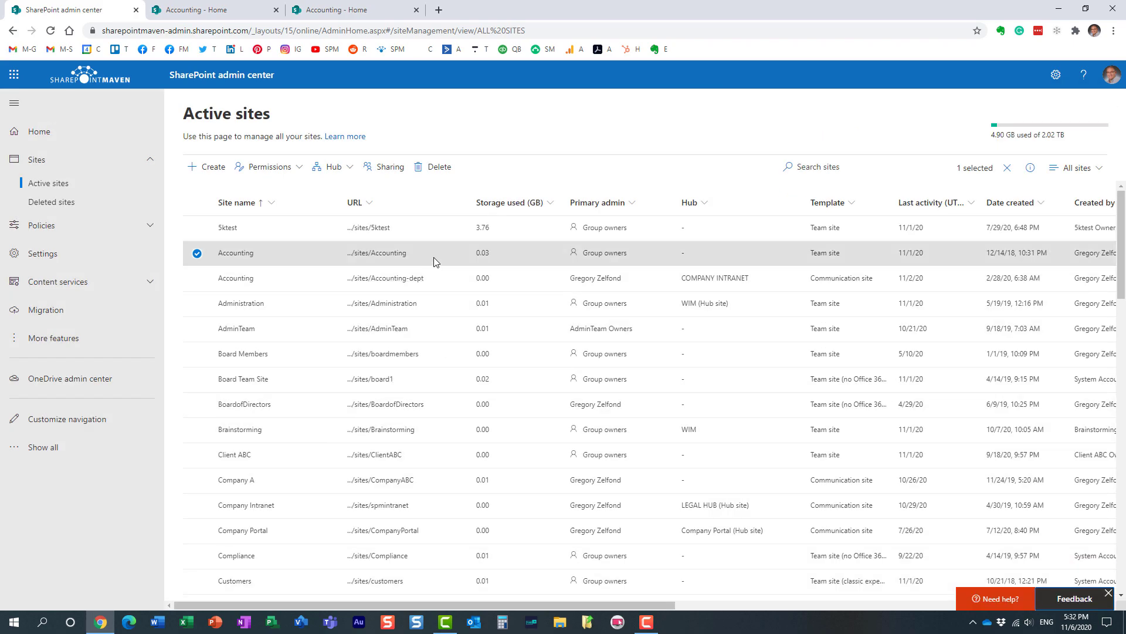
mouse_move(377, 252)
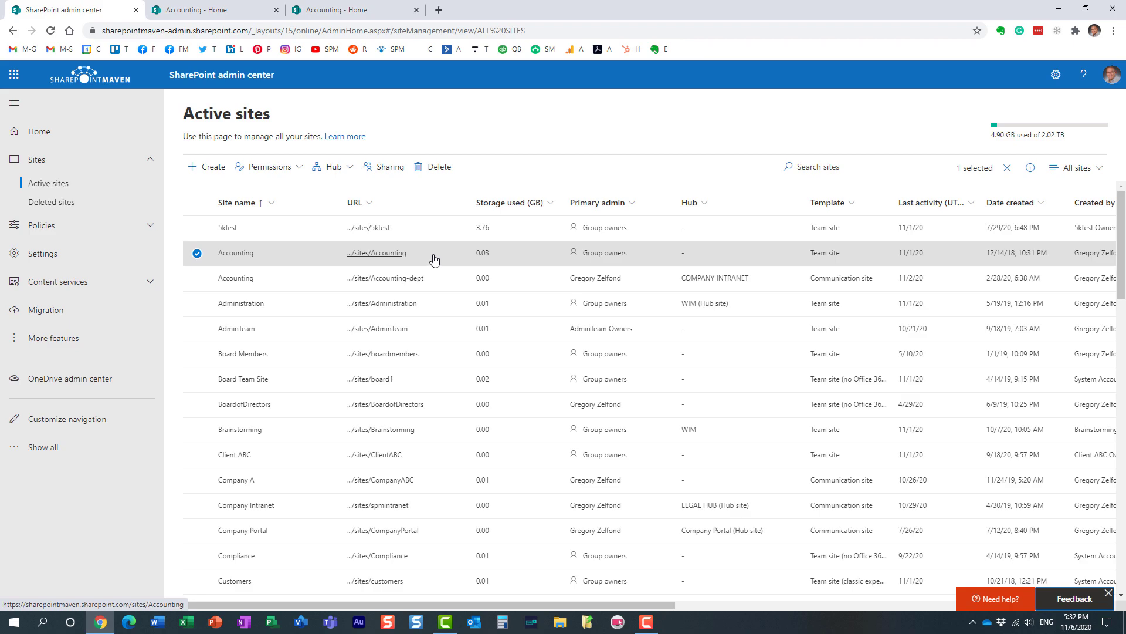
mouse_move(430, 261)
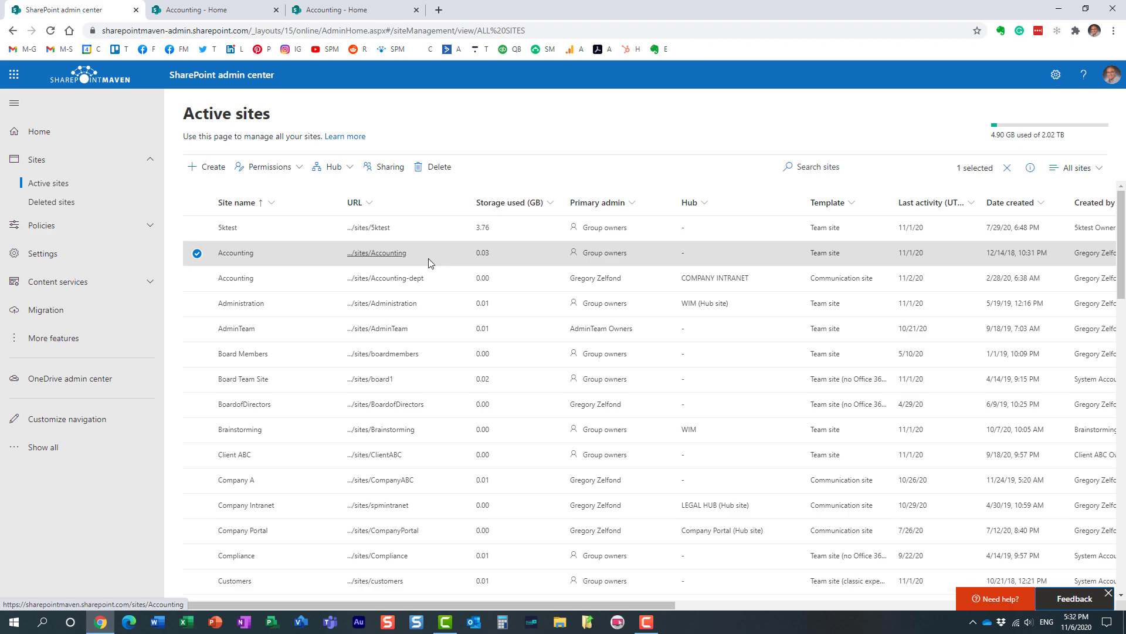
mouse_move(247, 242)
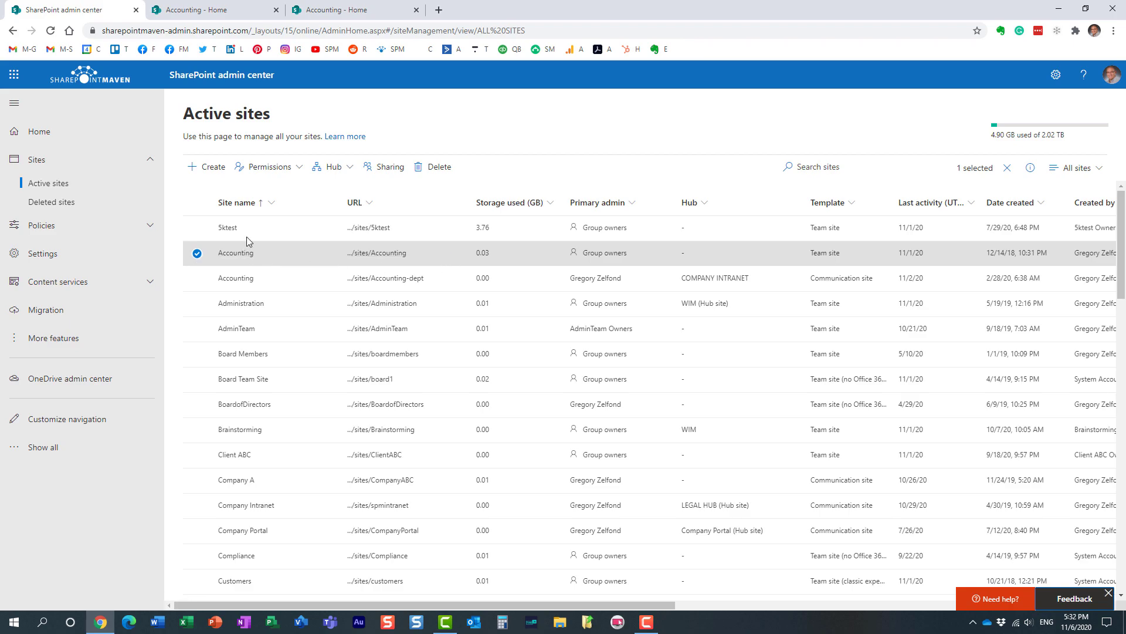
Add Mary Smith (Business Analyst) as an additional admin of the Accounting team site and save.
left_click(271, 167)
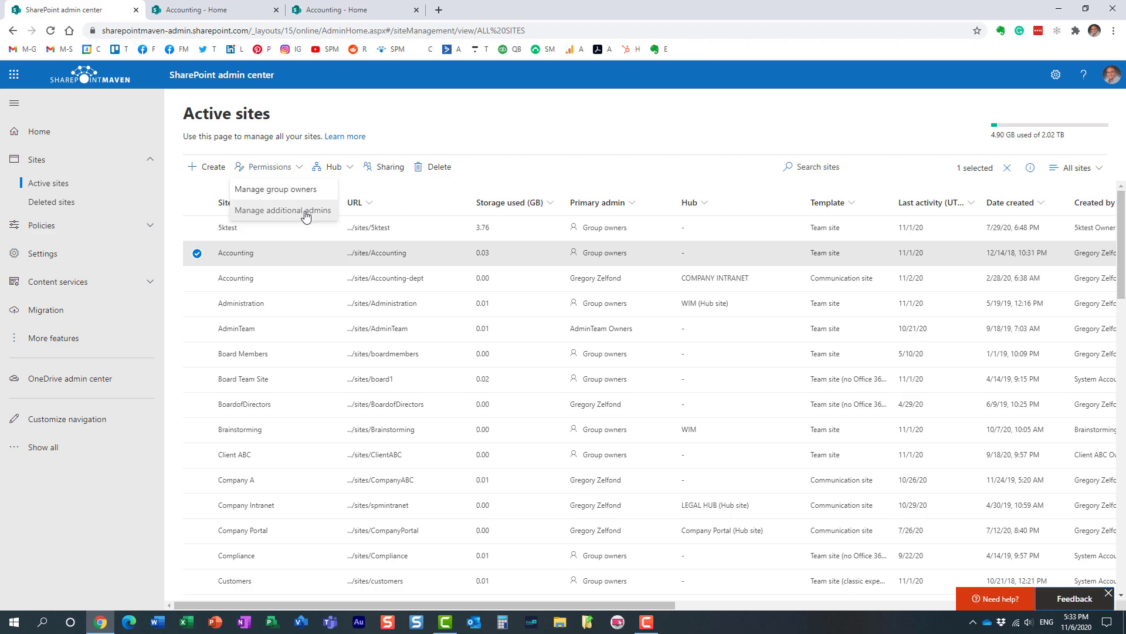
left_click(283, 210)
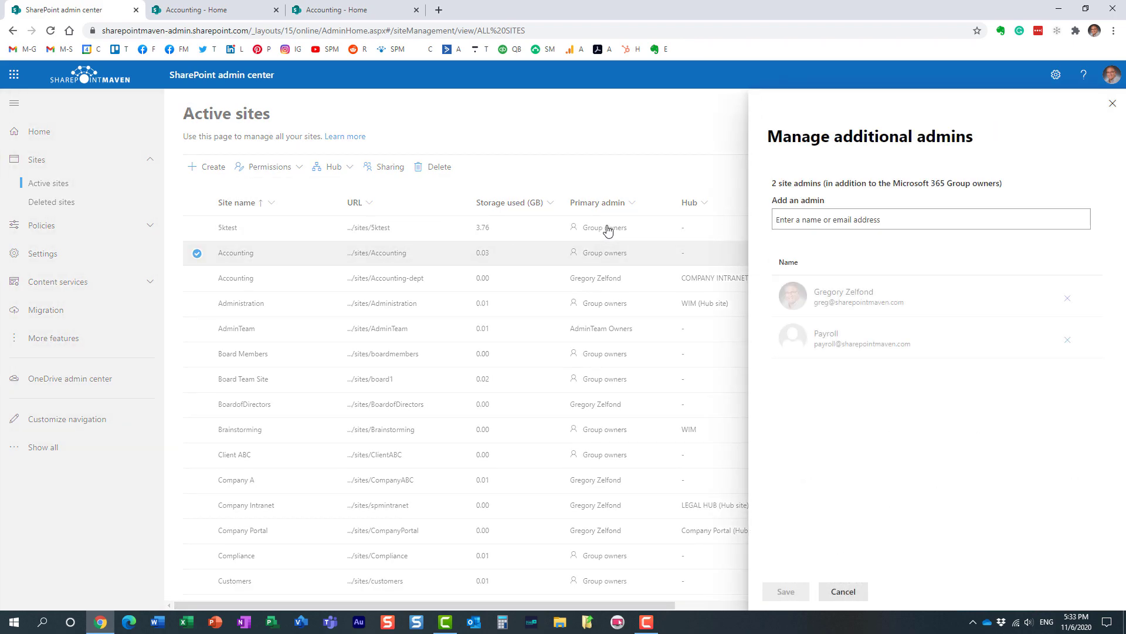
left_click(931, 220)
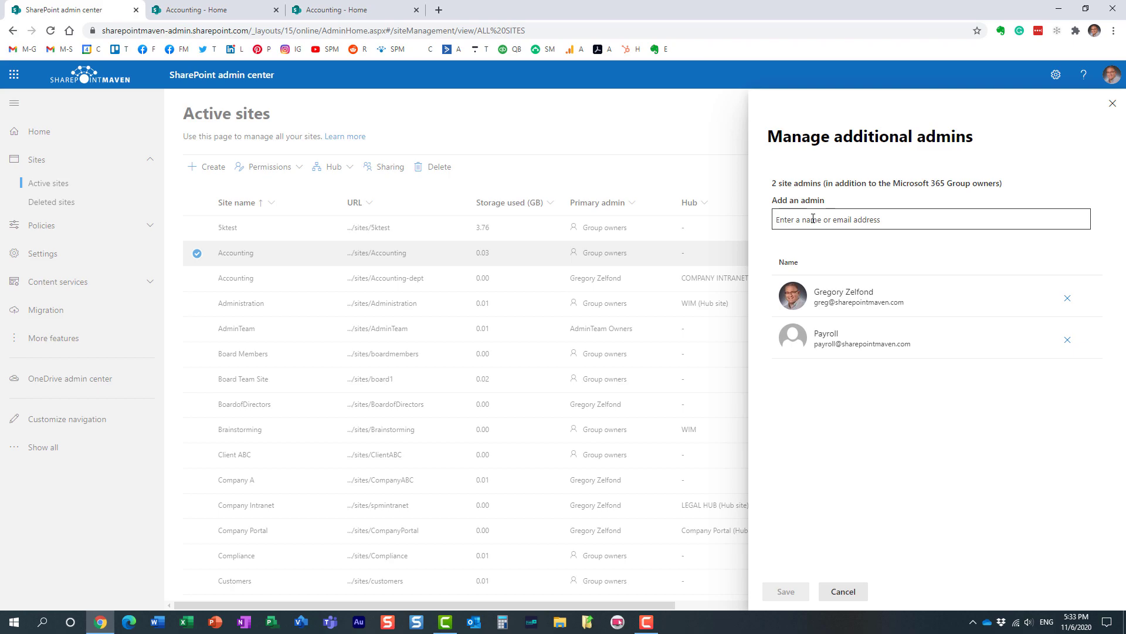
left_click(931, 219)
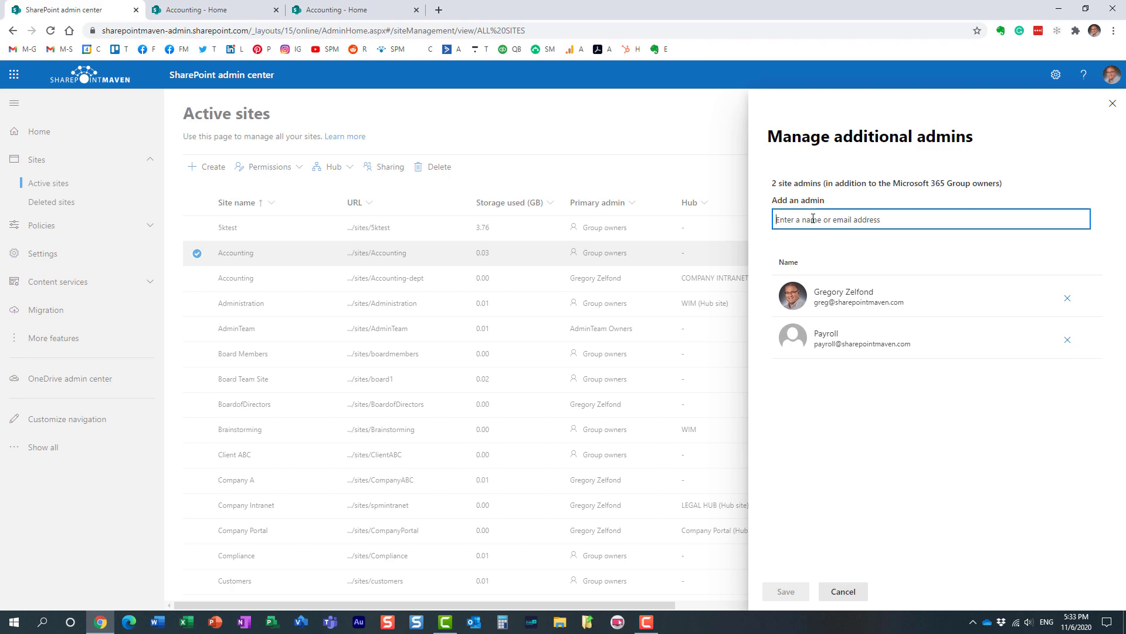
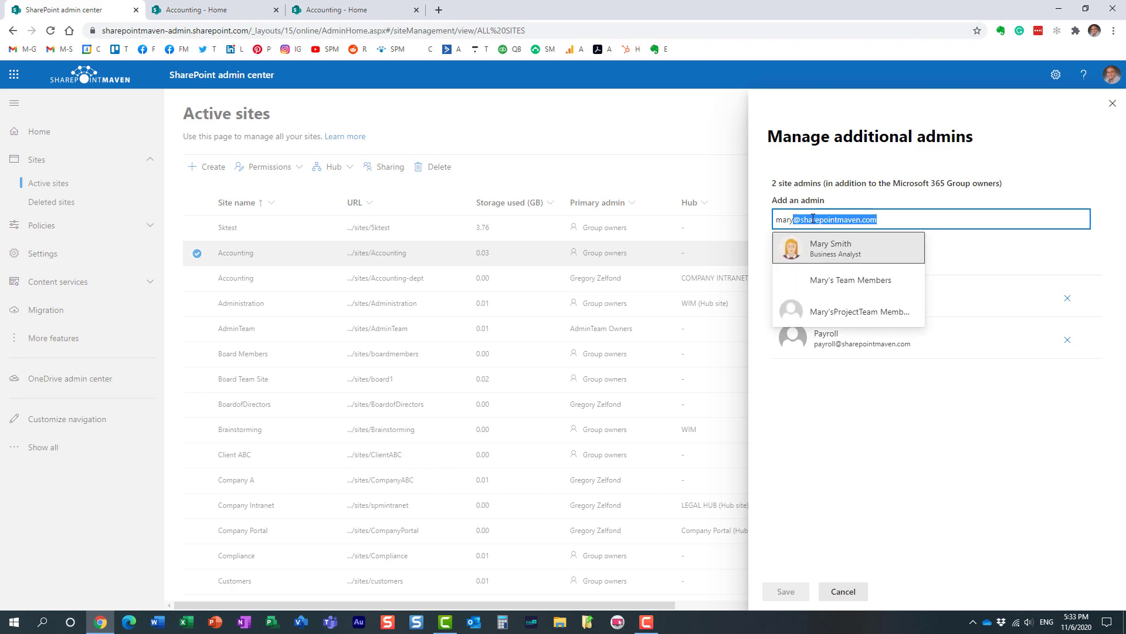
left_click(829, 248)
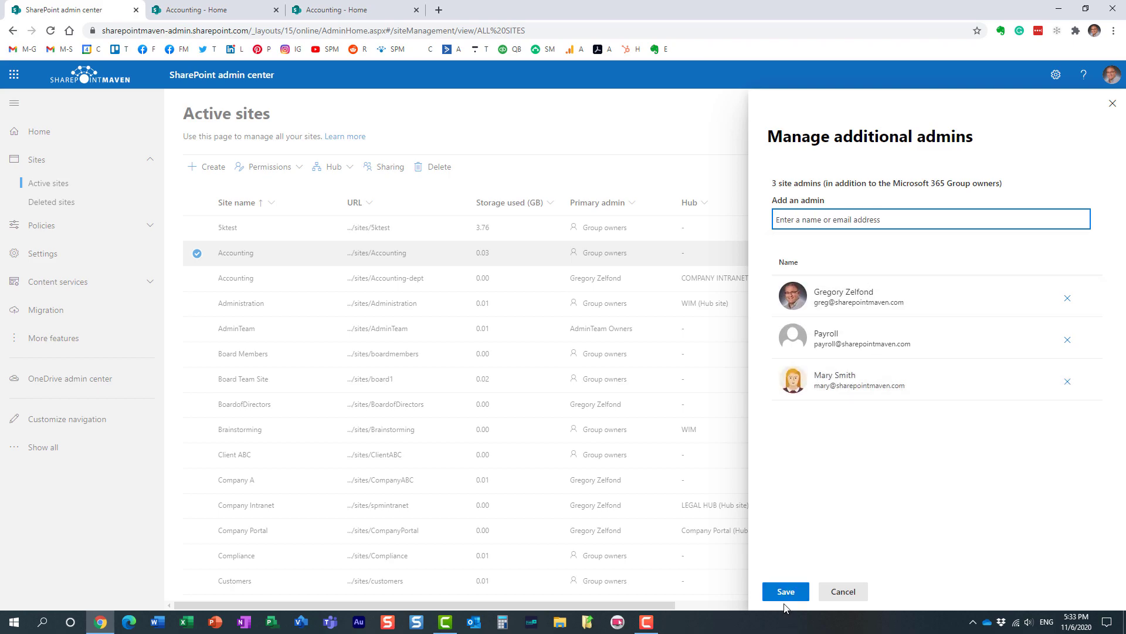
left_click(785, 591)
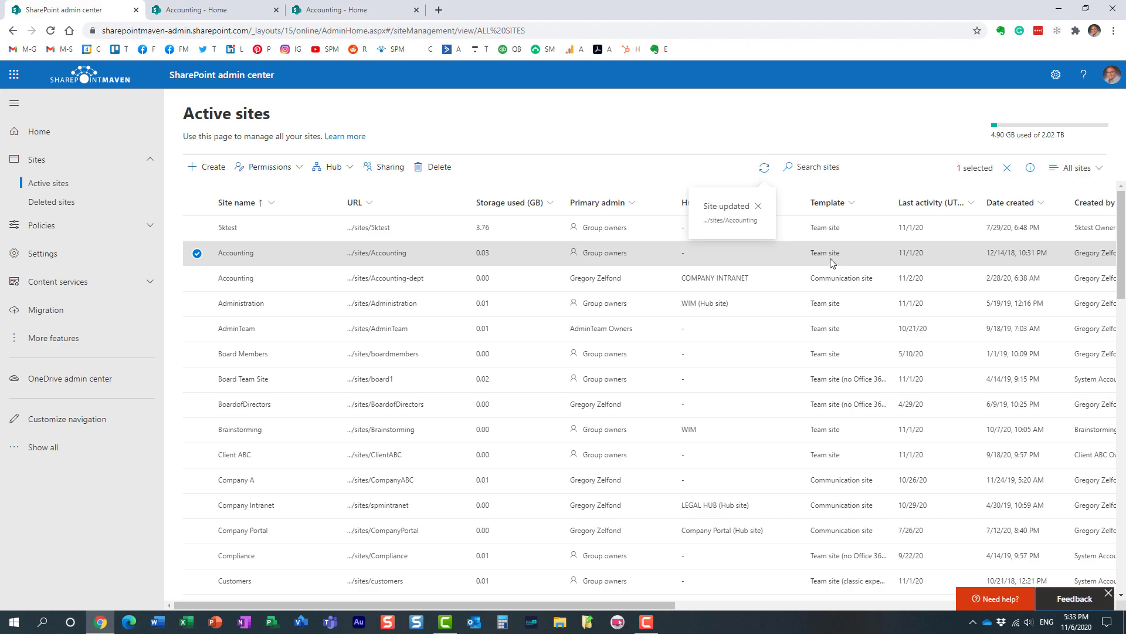
mouse_move(446, 254)
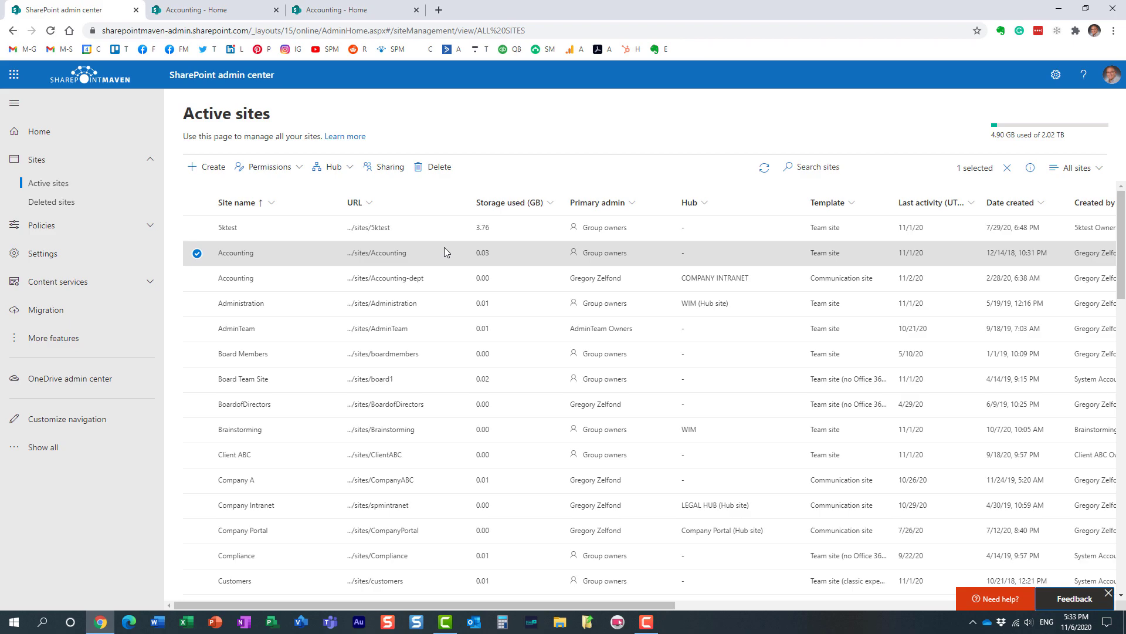
mouse_move(375, 252)
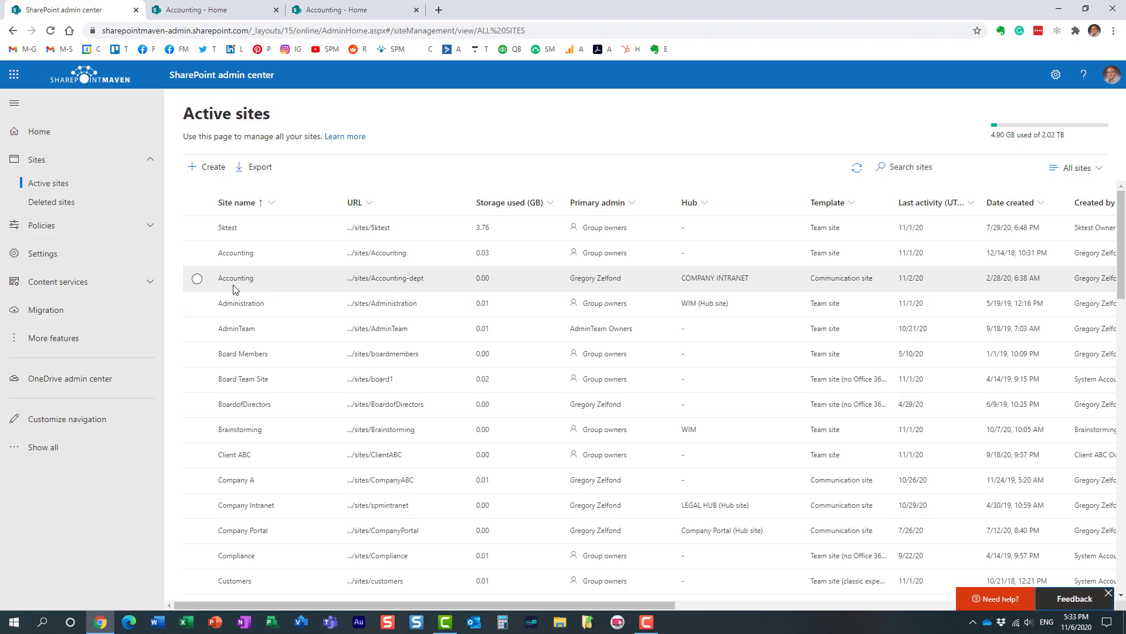
Select the Accounting-dept communication site, check its home page, and return to Active sites.
left_click(197, 278)
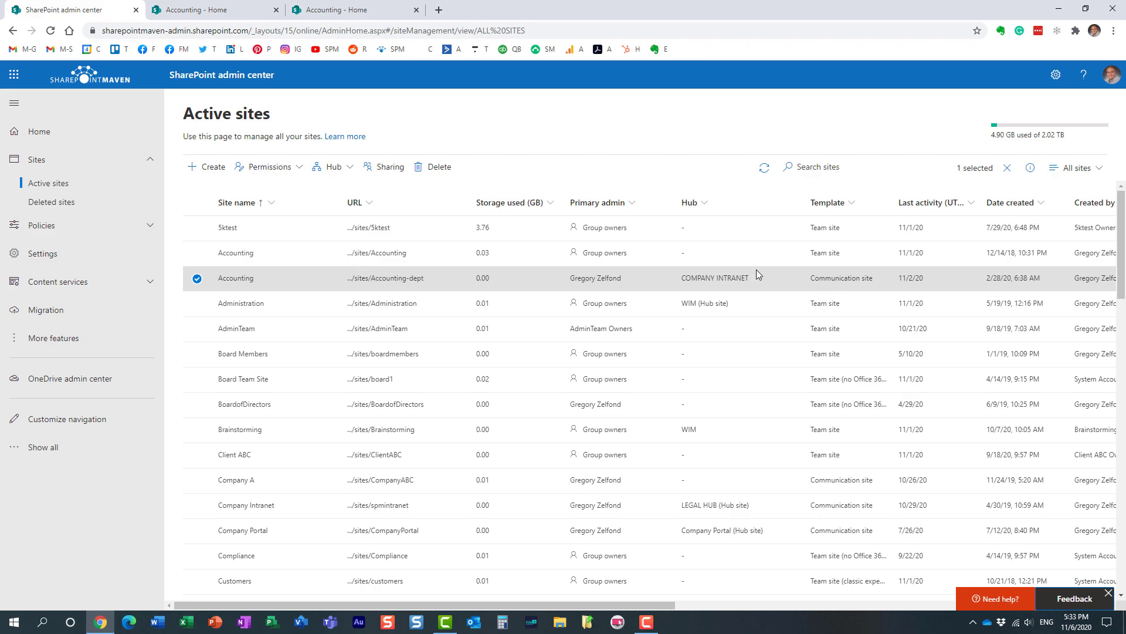
left_click(352, 10)
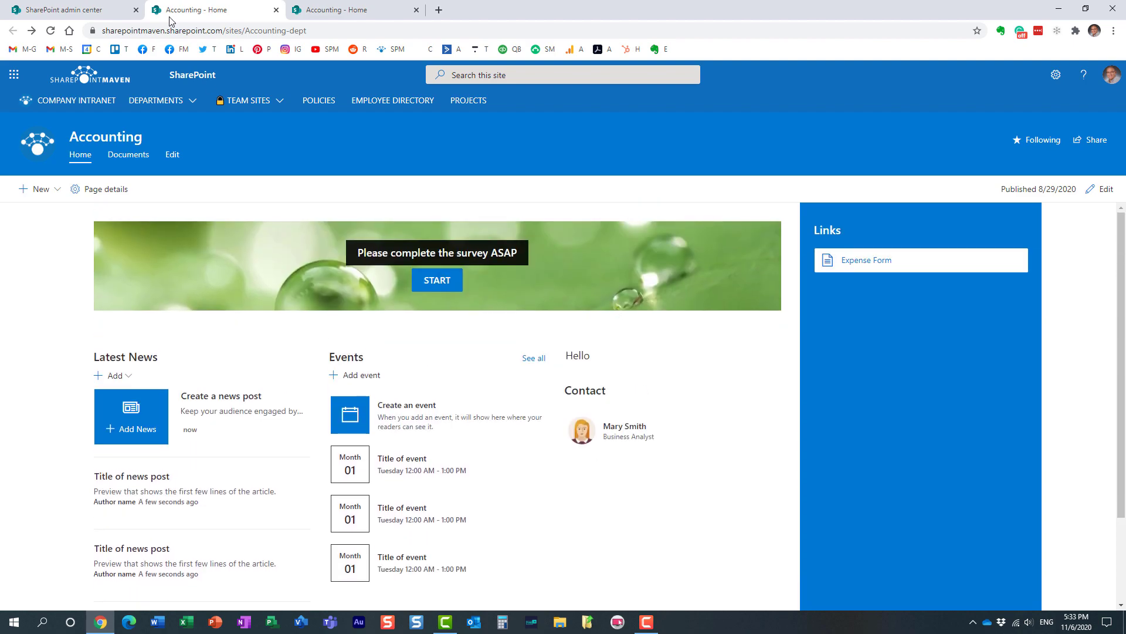
left_click(68, 9)
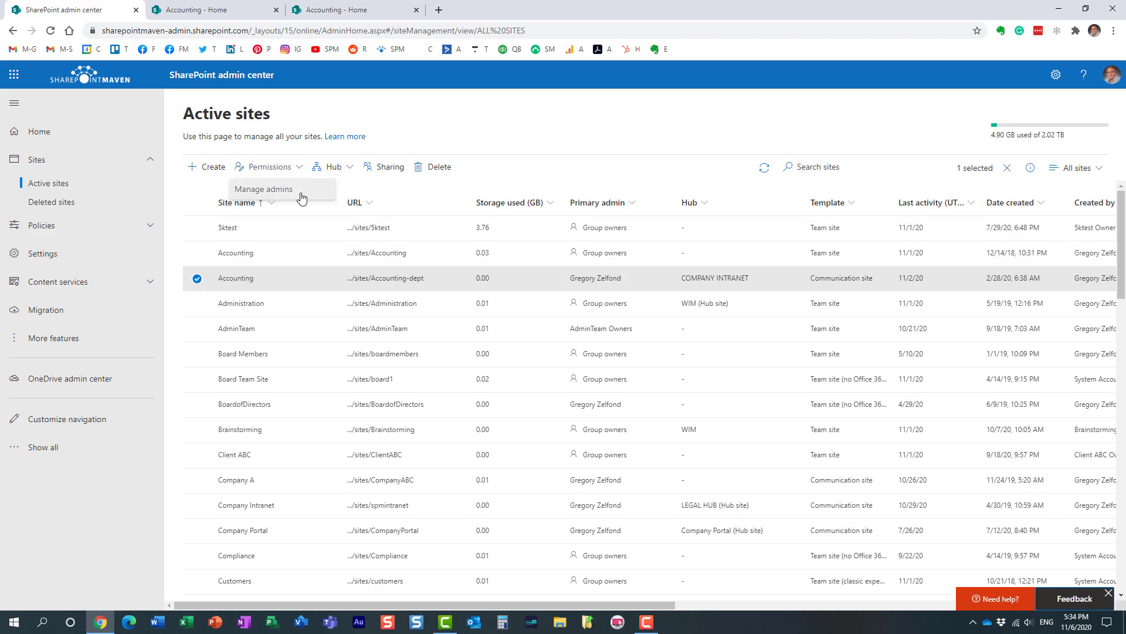
left_click(264, 189)
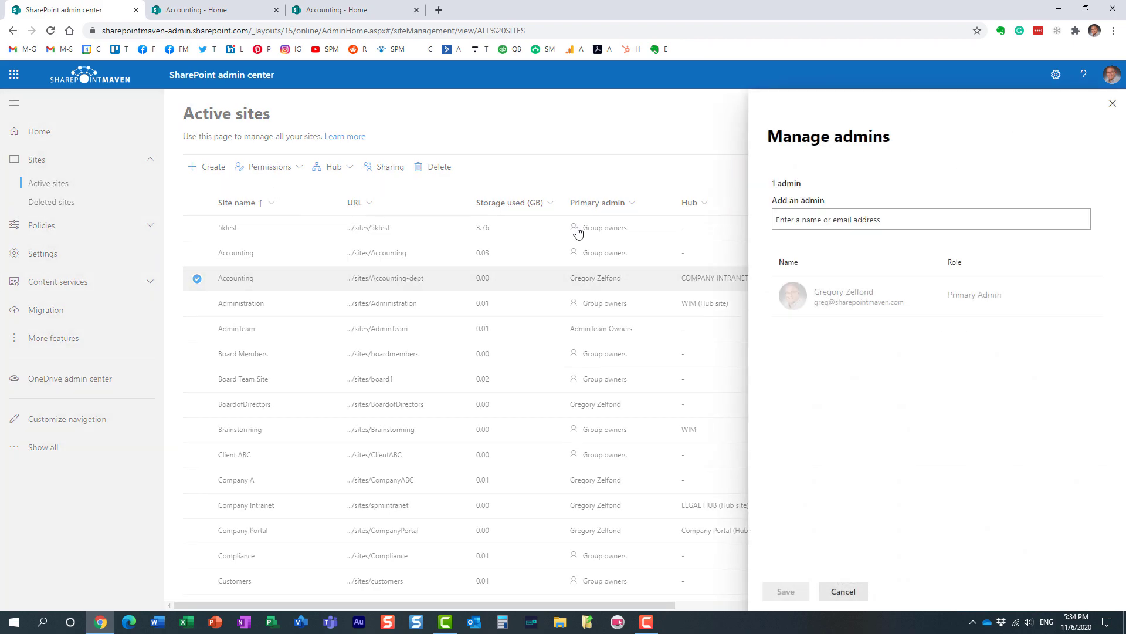
type("m")
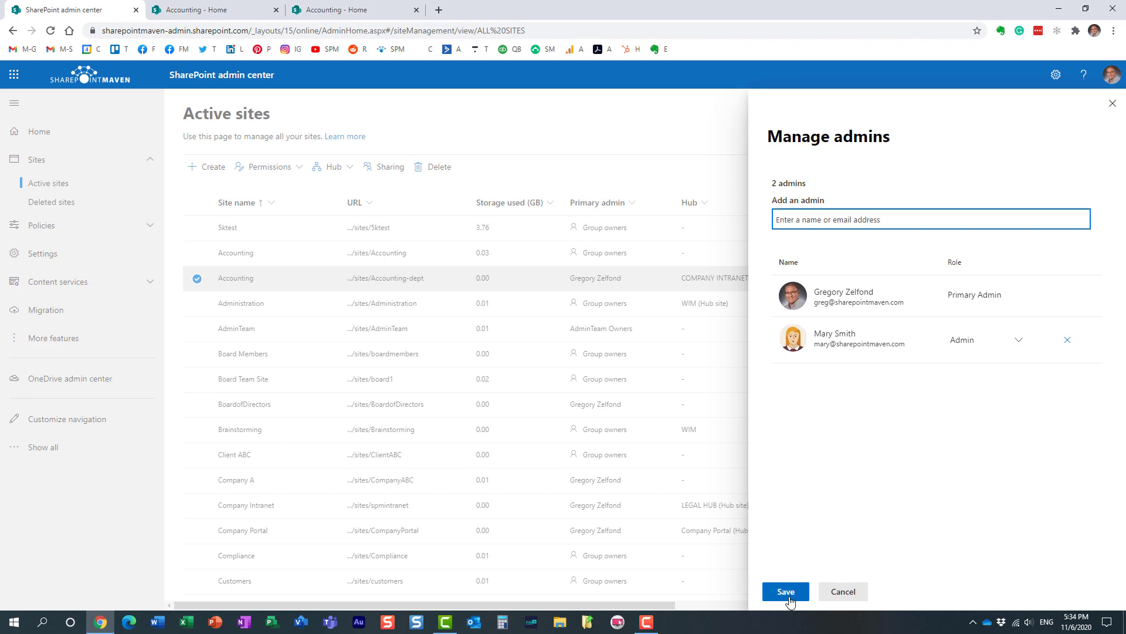
left_click(784, 591)
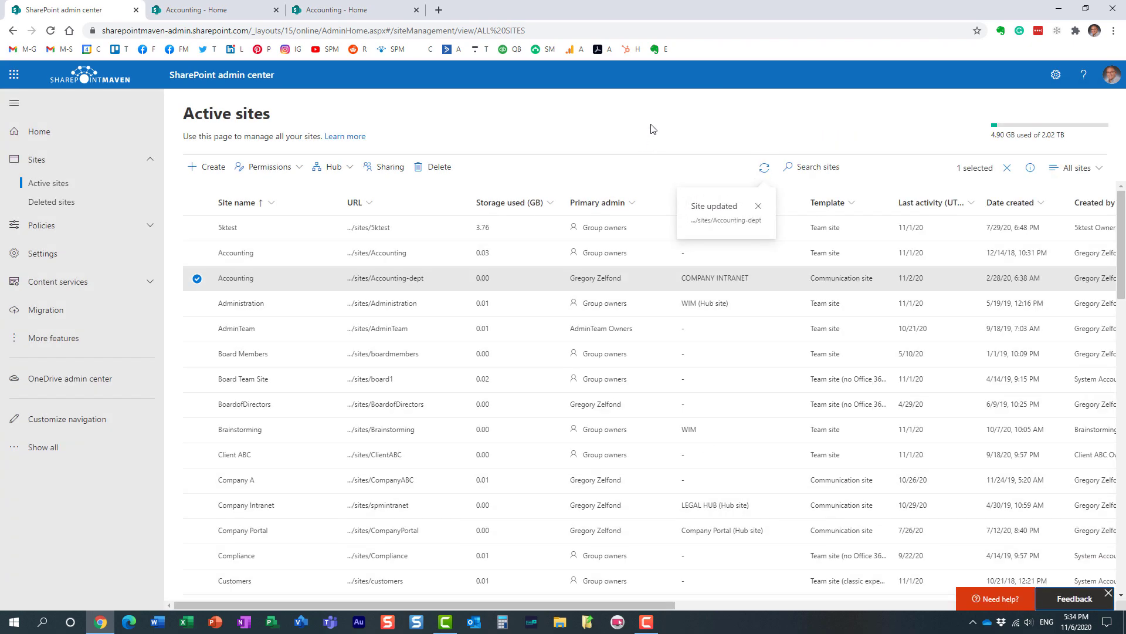
left_click(758, 206)
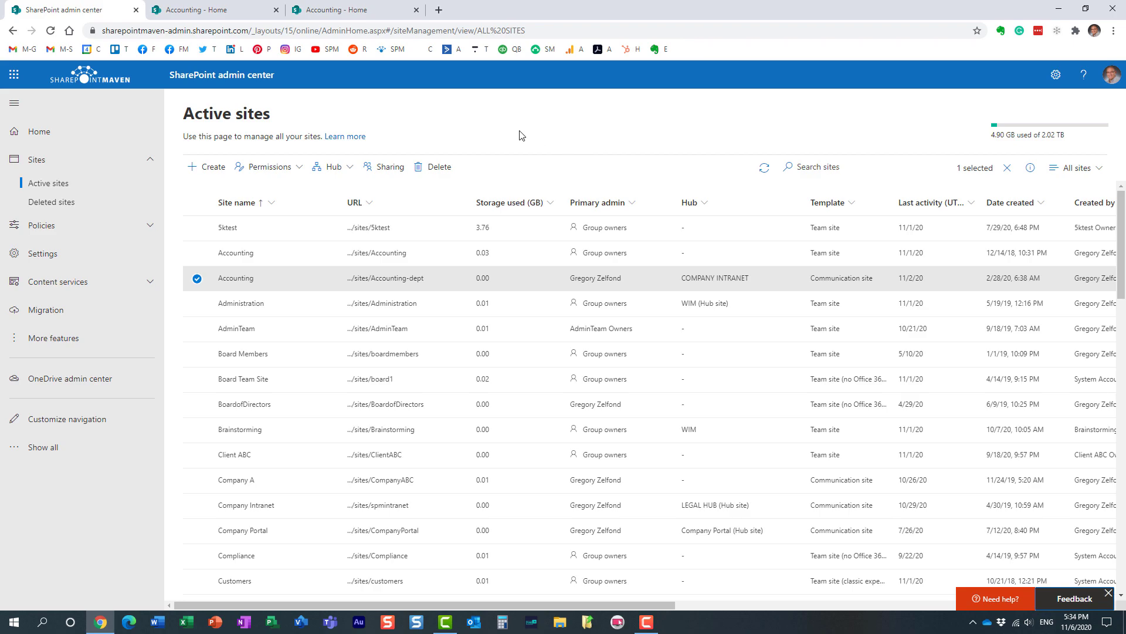
mouse_move(511, 131)
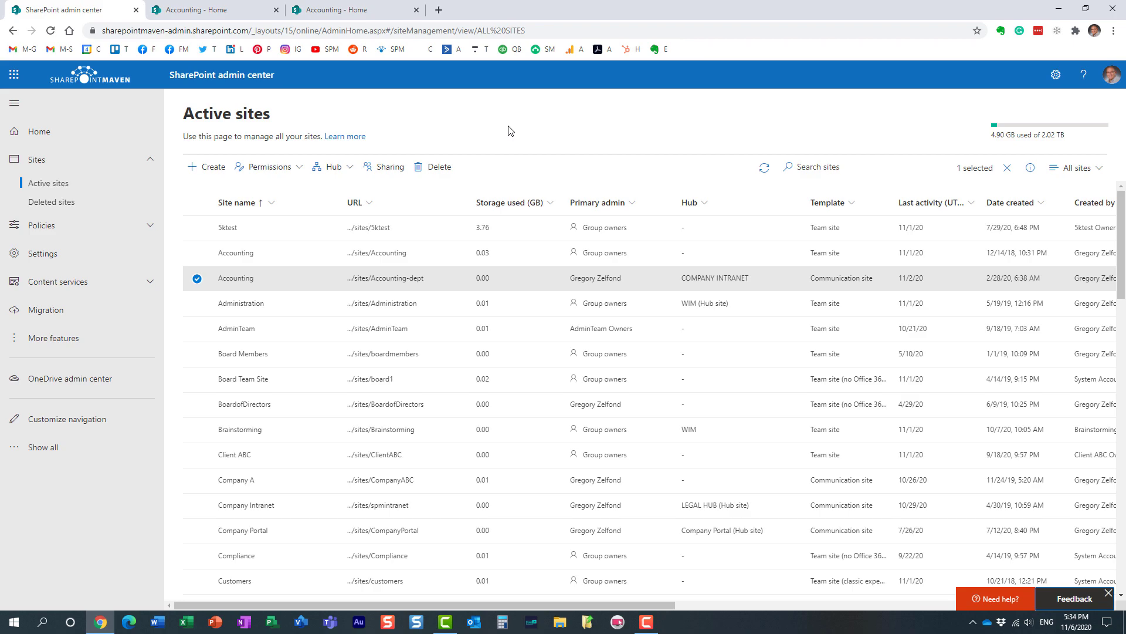